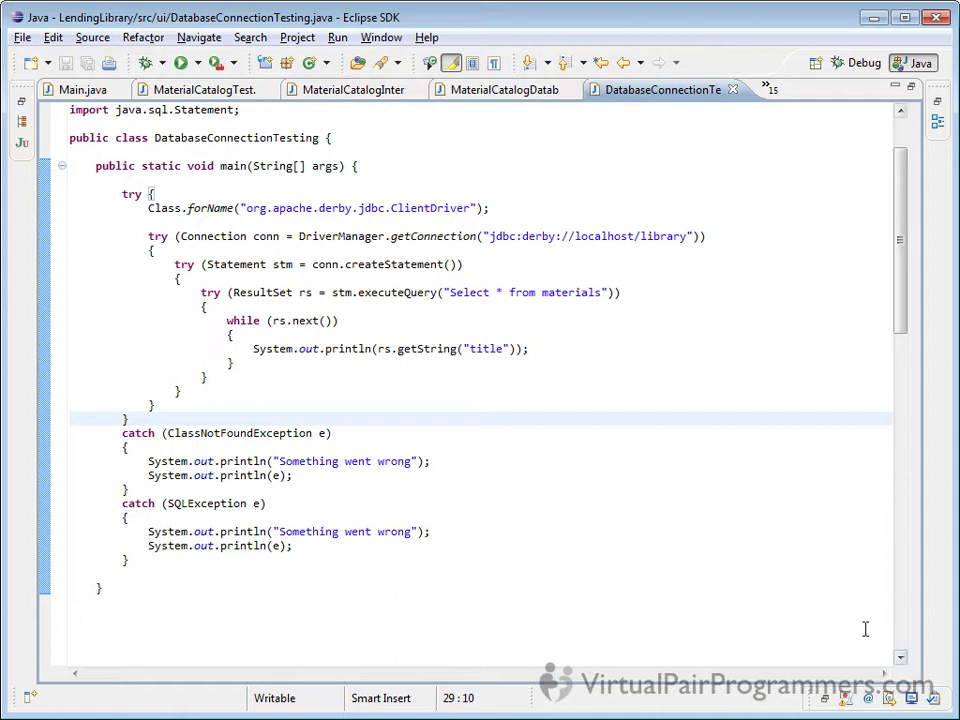
mouse_move(706, 552)
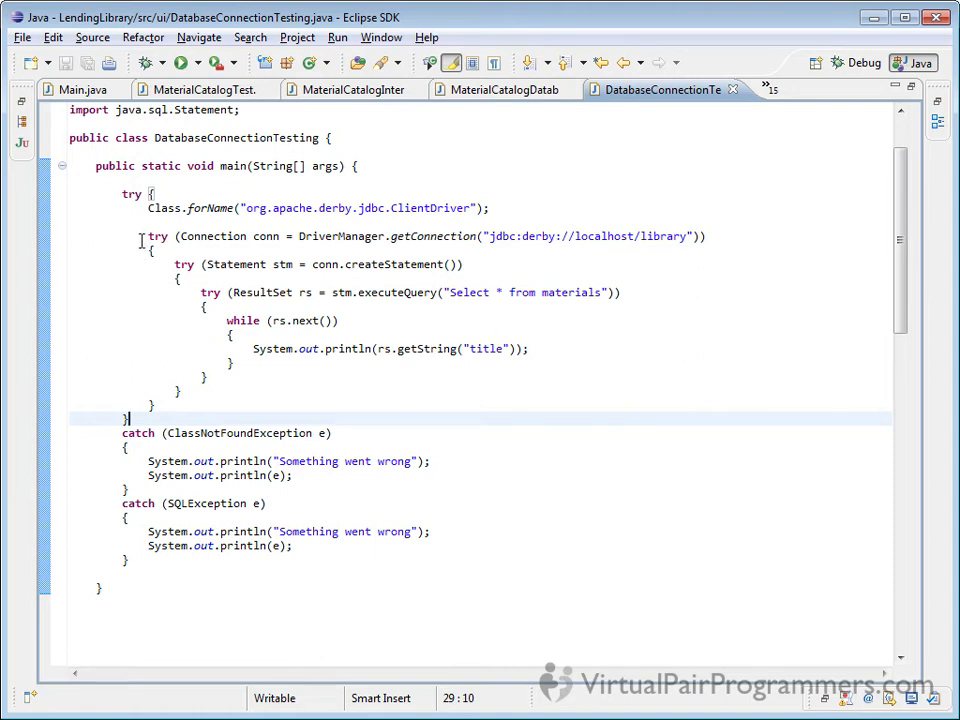
mouse_move(176, 288)
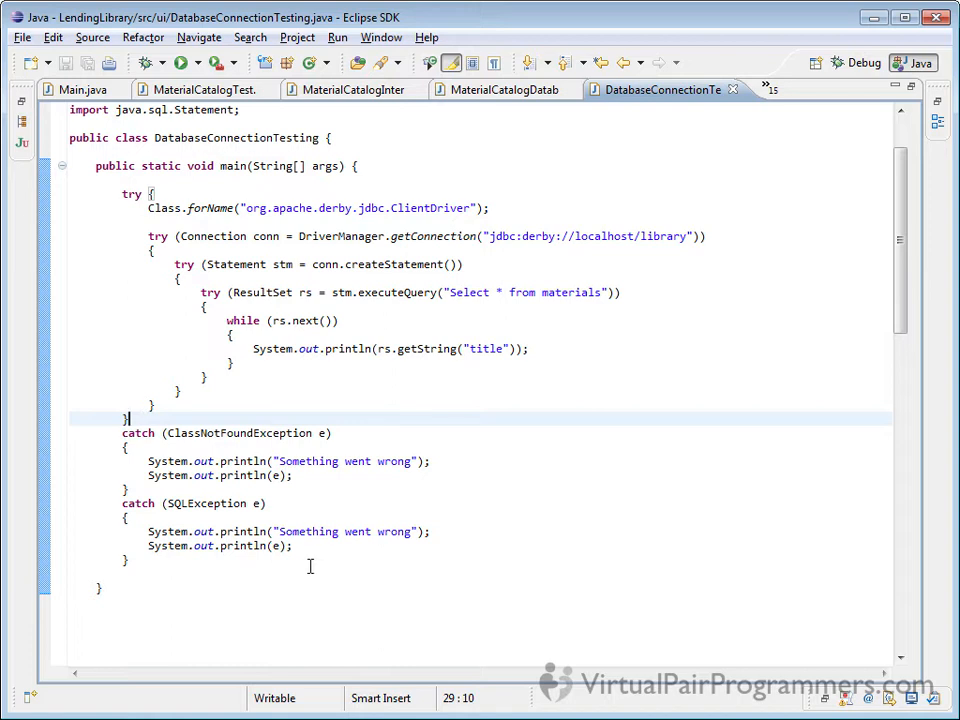
mouse_move(436, 408)
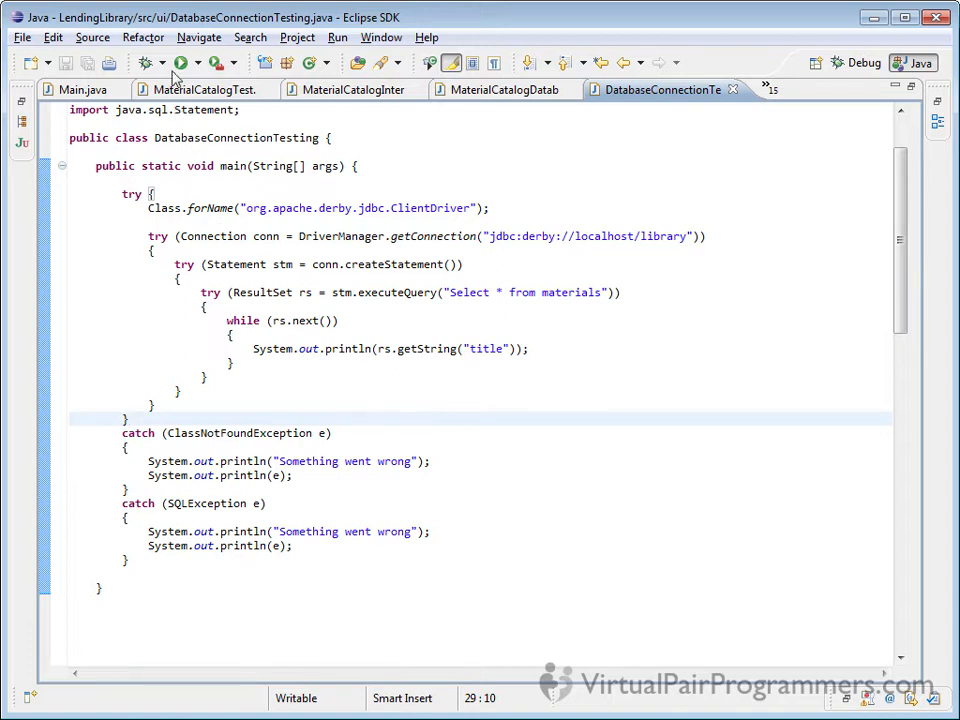
Run DatabaseConnectionTesting so the Console lists titles like "The Modern Jive" and "Time to Retire"
left_click(184, 62)
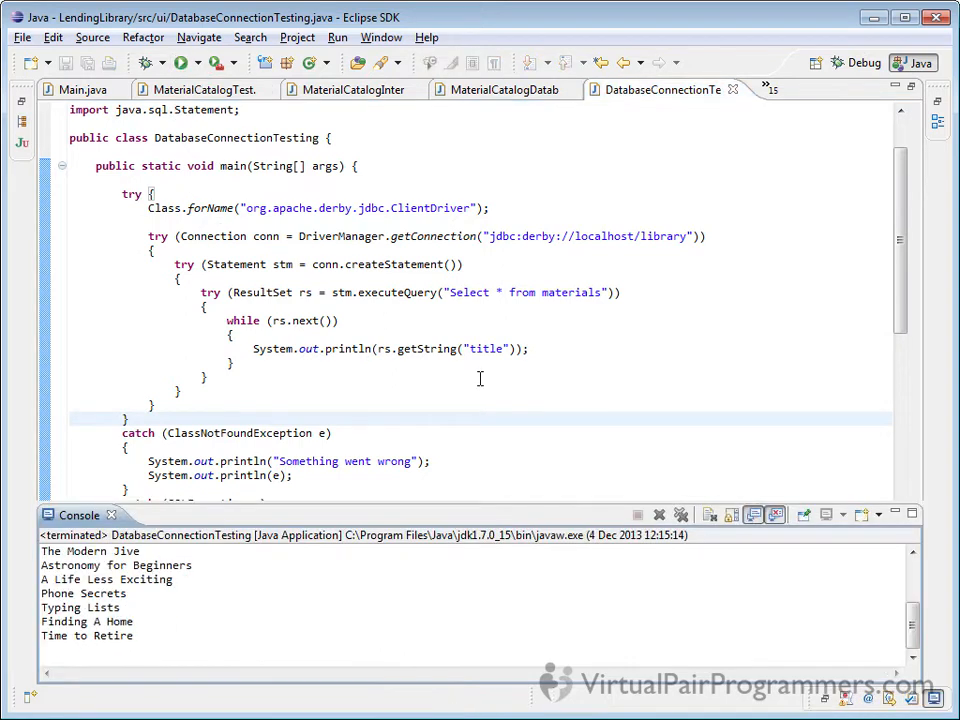
mouse_move(184, 616)
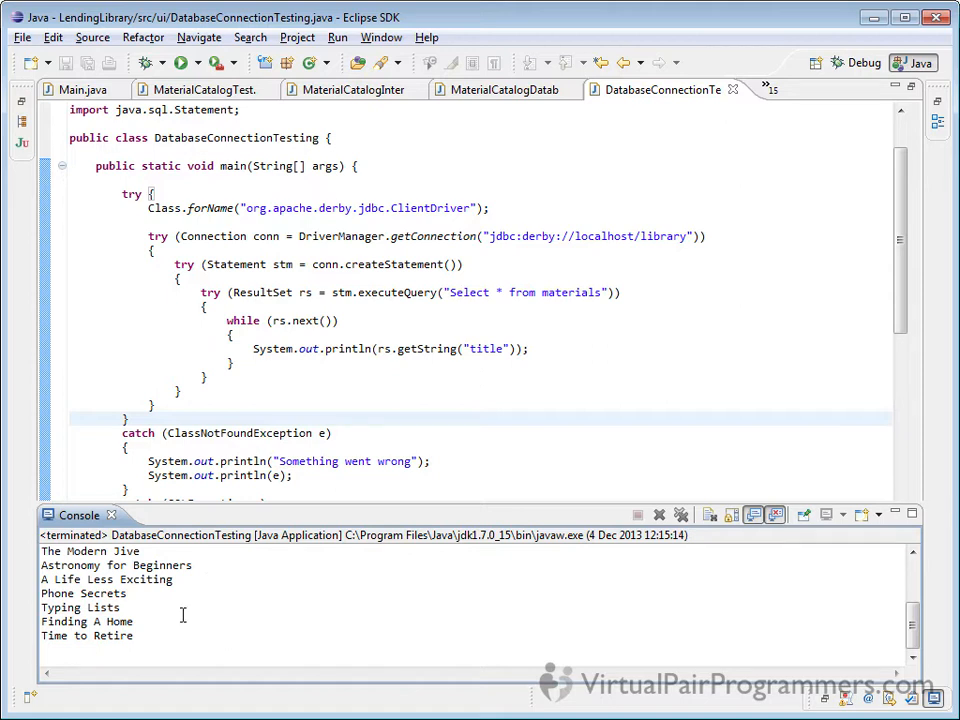
mouse_move(832, 420)
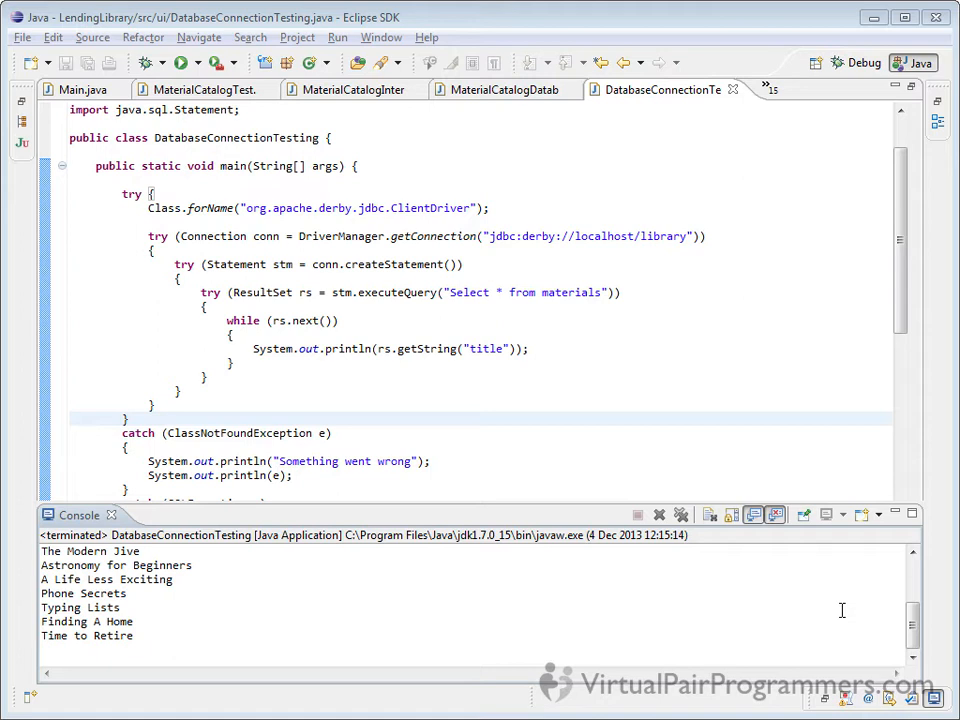
mouse_move(840, 608)
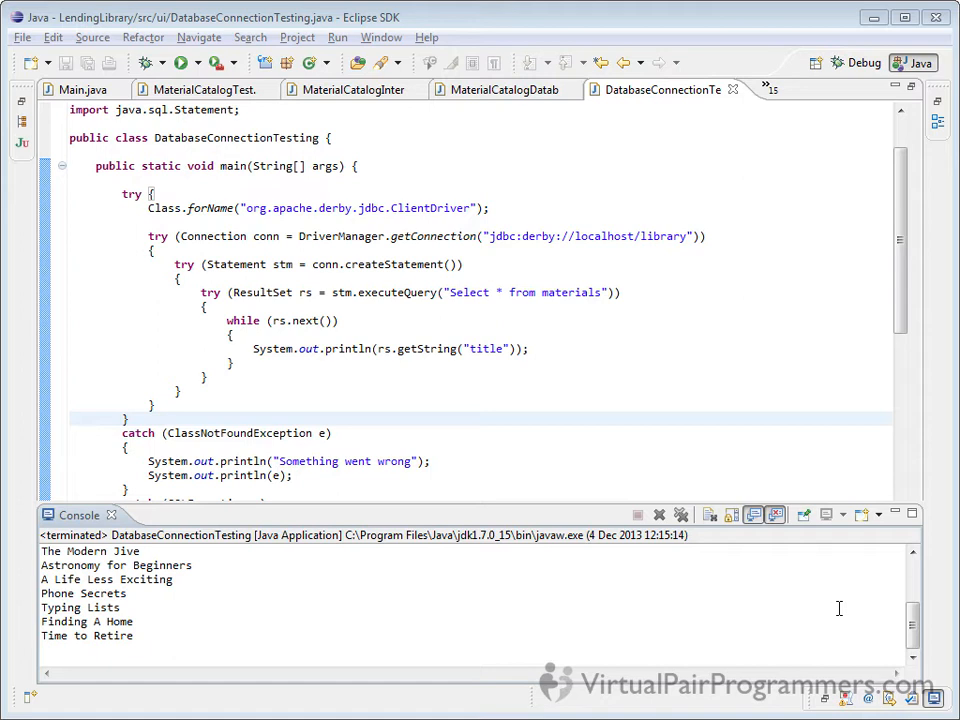
mouse_move(840, 608)
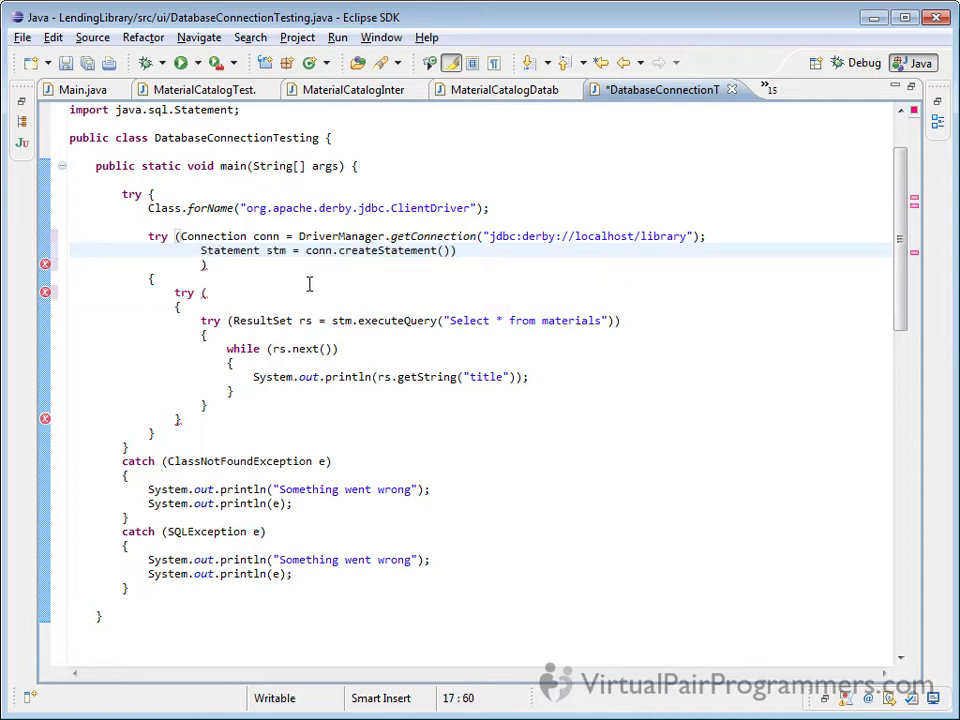
Add the ResultSet rs = stm.executeQuery("Select * from materials") resource, semicolon-separated, to the try header
type(";")
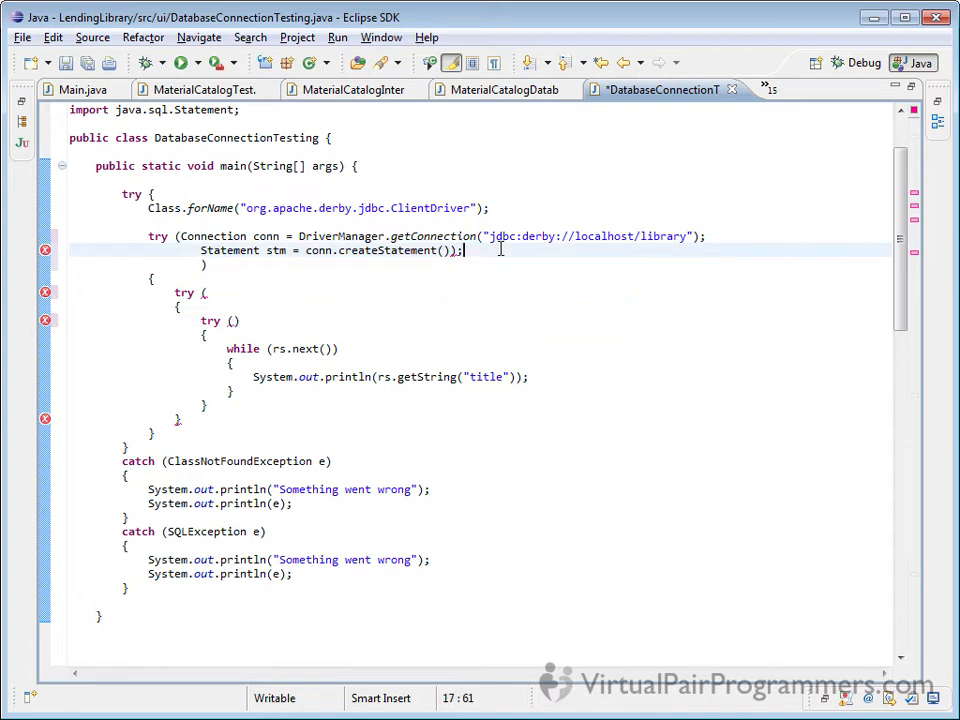
type("ResultSet rs = stm.executeQuery(\"Select * from materials\")")
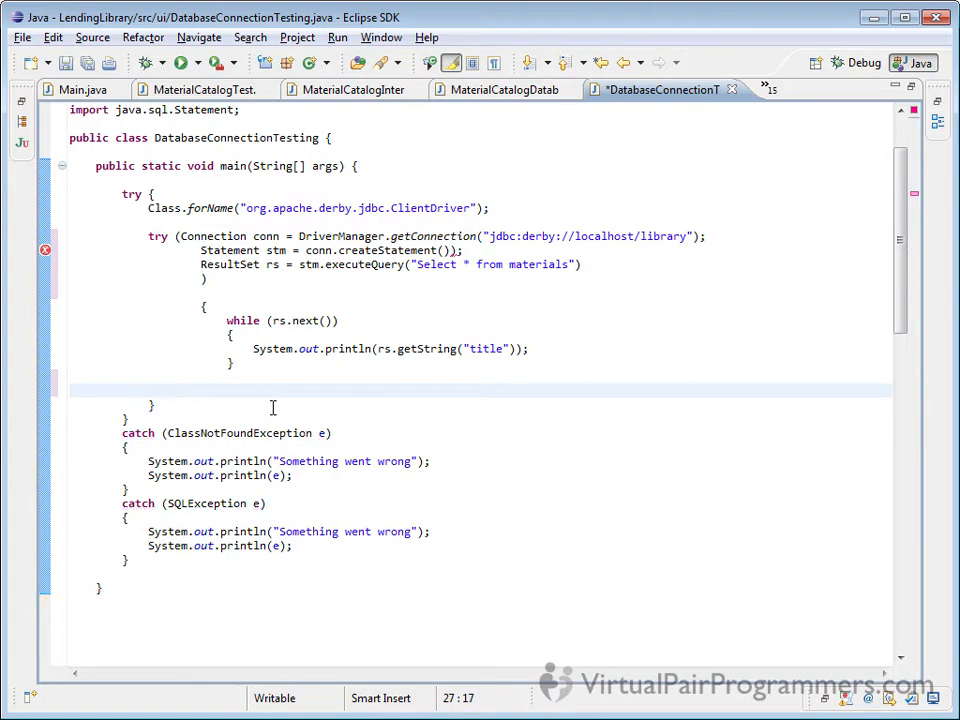
Remove leftover nested-try lines so the while loop sits under the single try header, and save
key("ctrl+a")
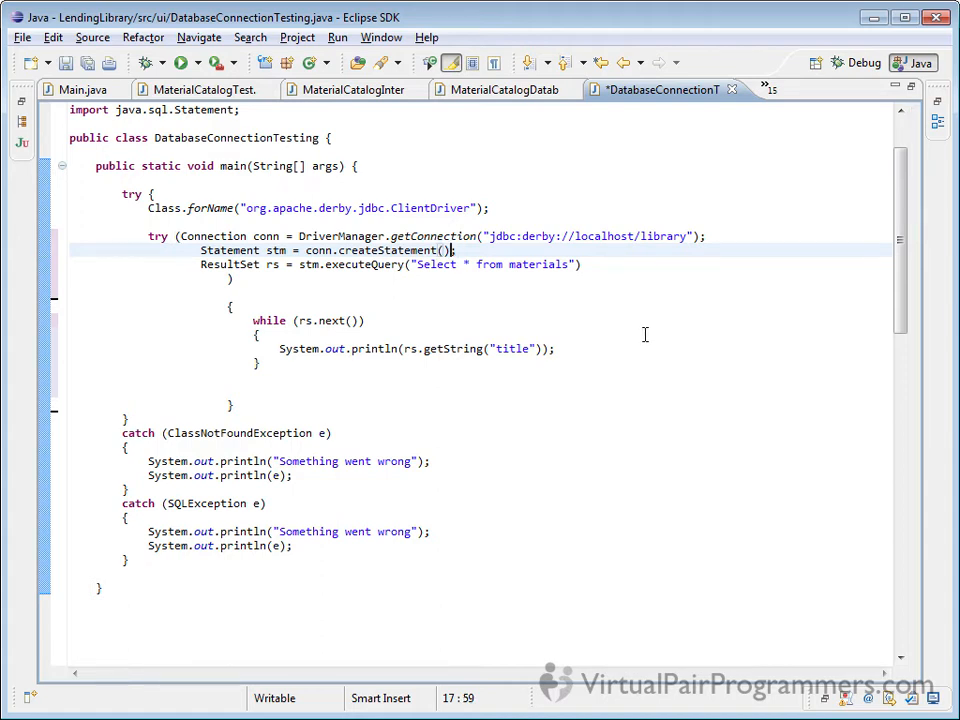
key("ctrl+s")
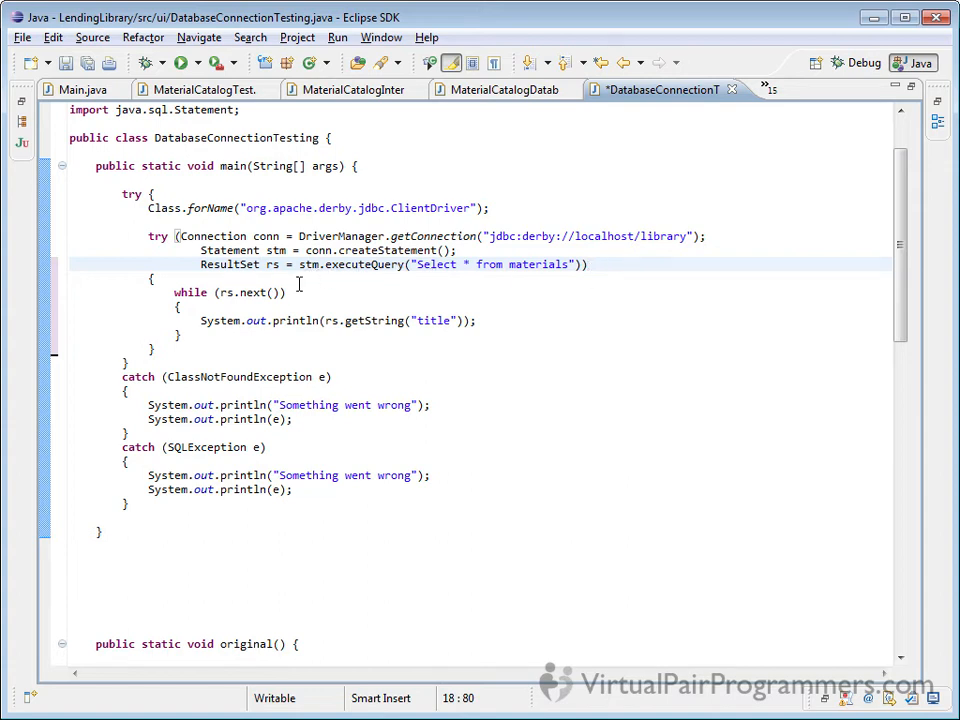
mouse_move(298, 288)
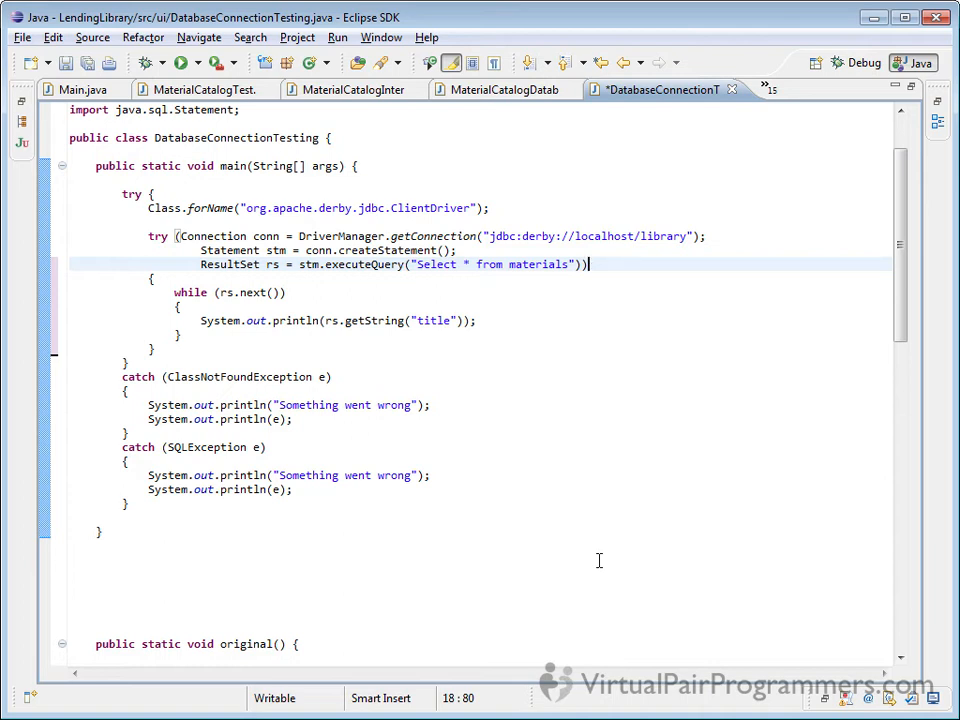
mouse_move(68, 184)
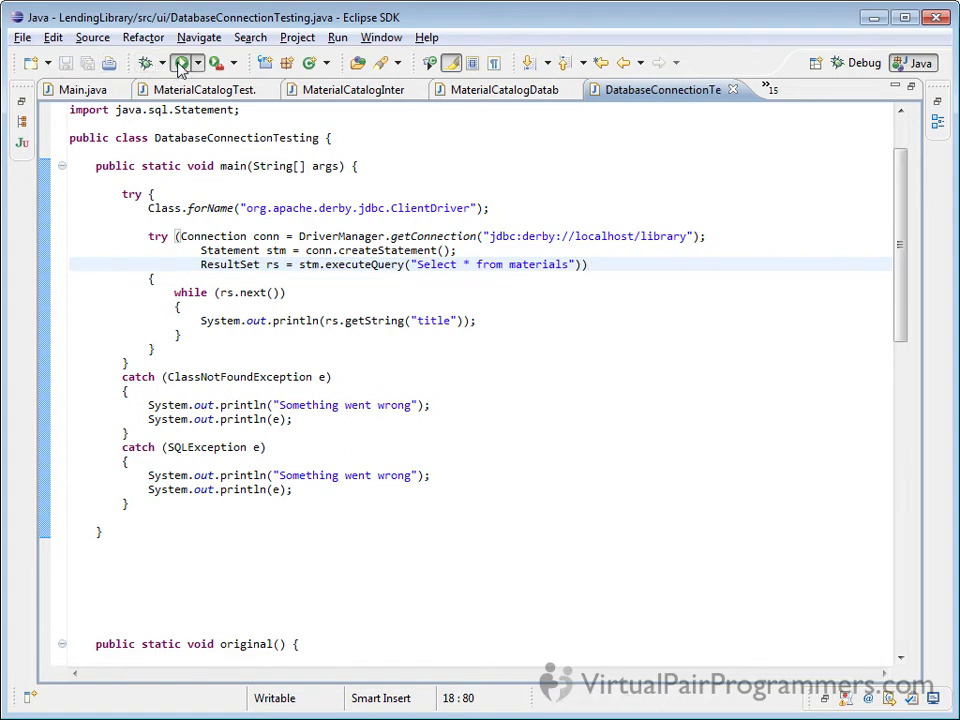
Re-run the refactored DatabaseConnectionTesting so the Console again lists "The Modern Jive"
left_click(180, 62)
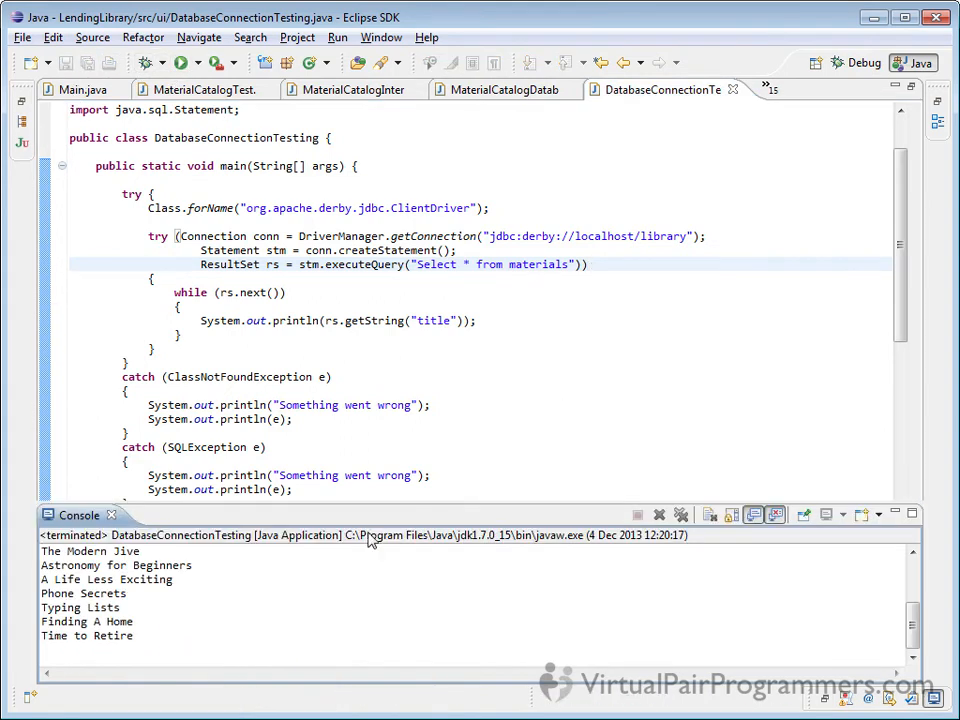